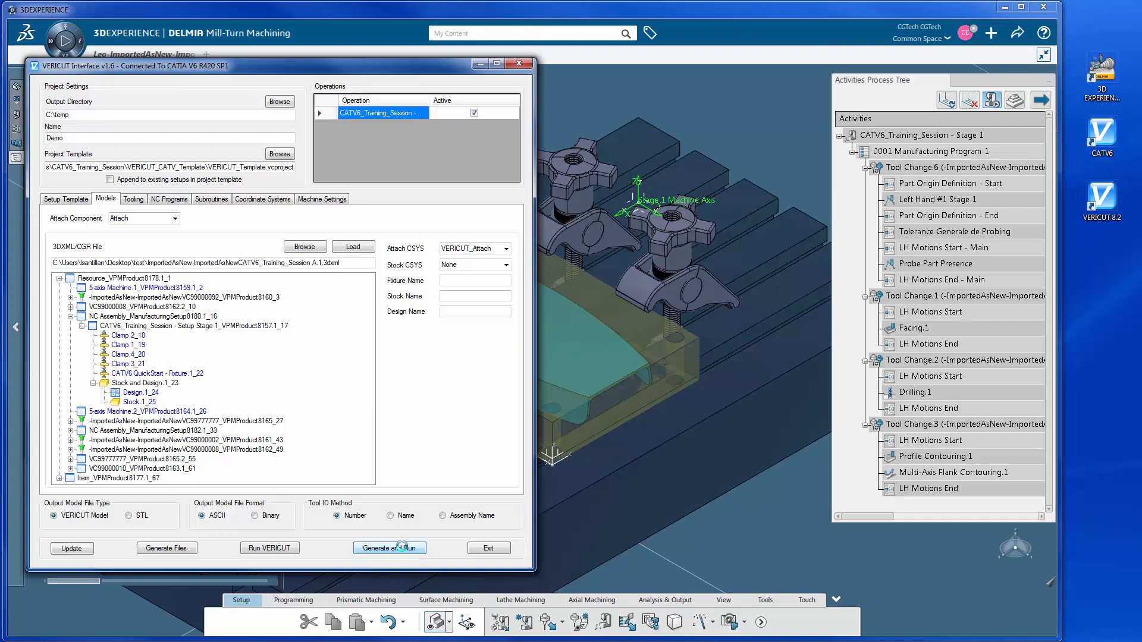
Step: Generate the training session's VERICUT files and launch them in VERICUT 8.2
{"action": "left_click", "coordinate": [389, 548]}
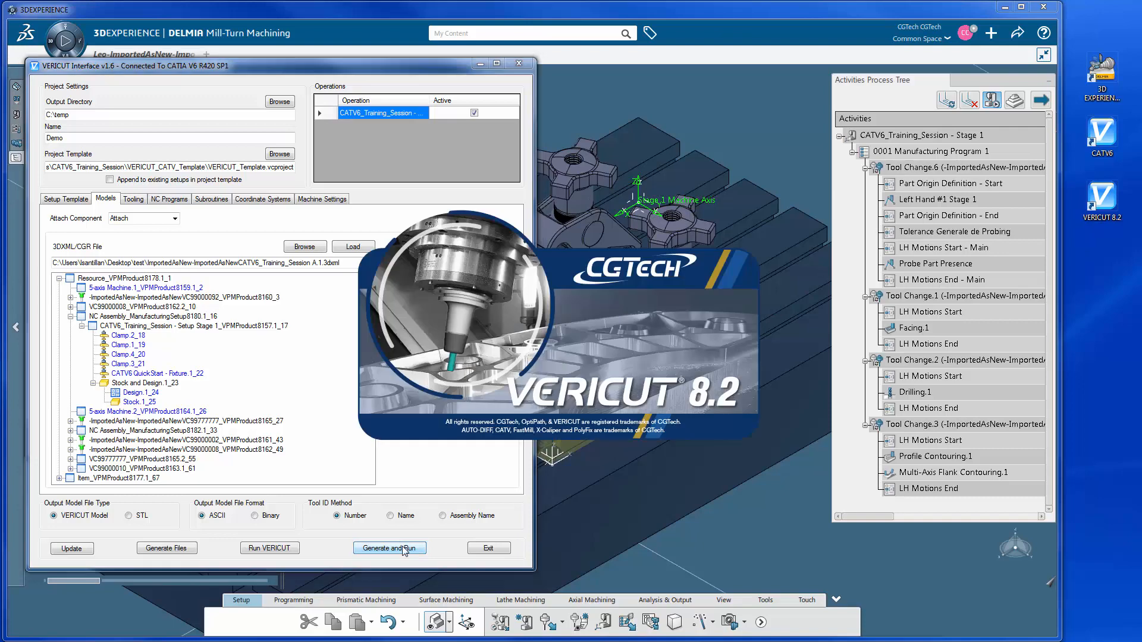
{"action": "left_click", "coordinate": [389, 548]}
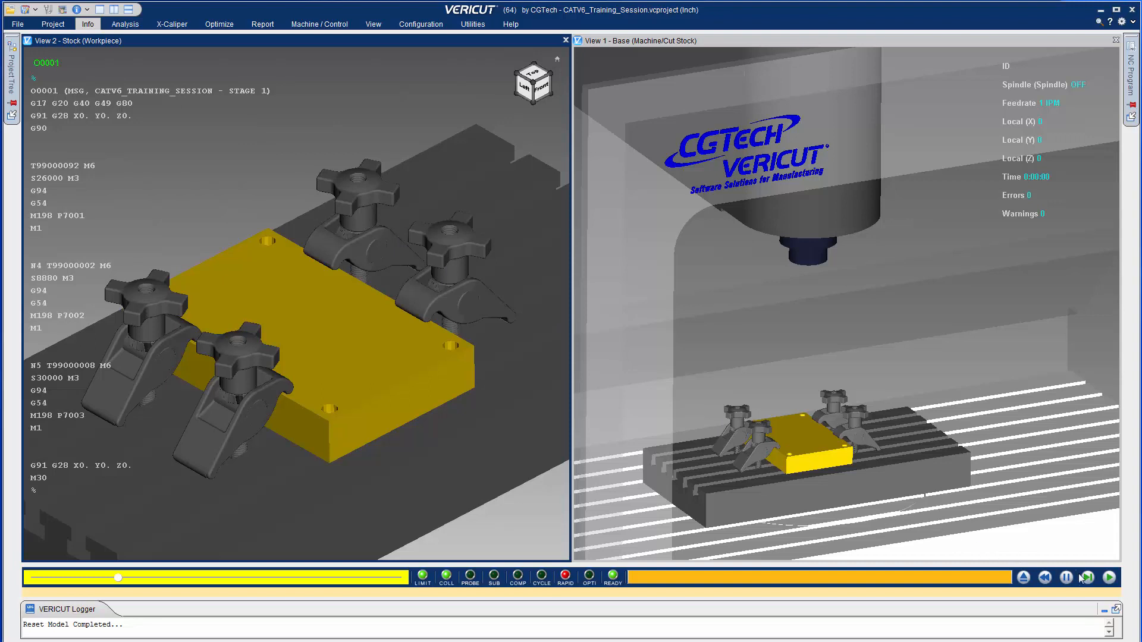
Step: Run the NC program simulation so the facing tool descends toward the stock
{"action": "left_click", "coordinate": [1087, 578]}
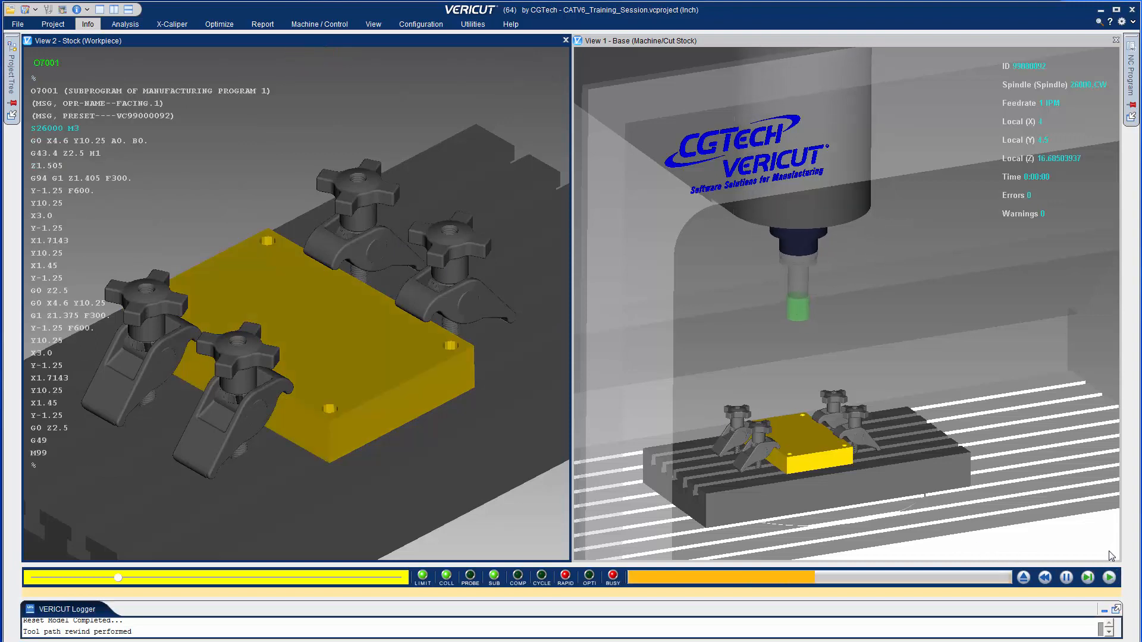
{"action": "left_click", "coordinate": [1087, 578]}
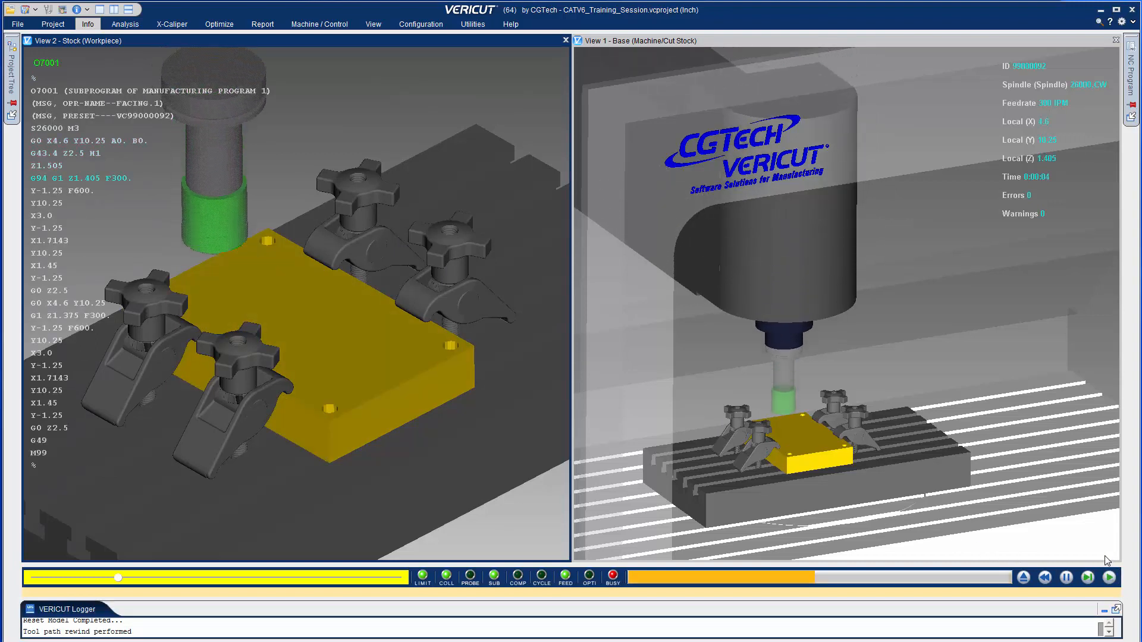
{"action": "left_click", "coordinate": [1088, 577]}
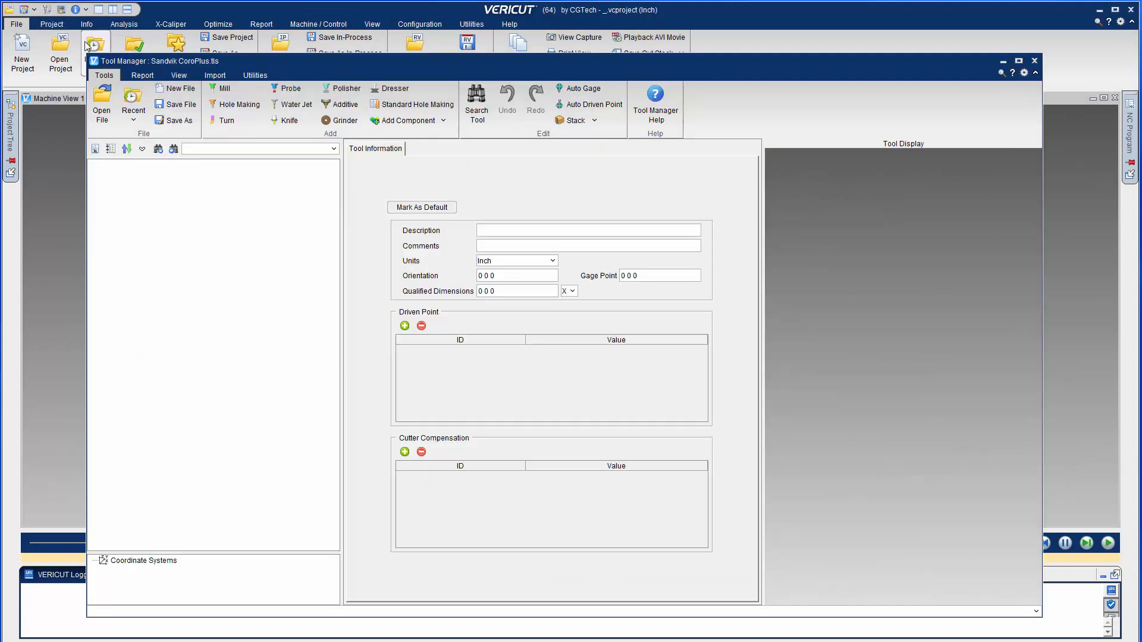
Step: Import the four checked CoroPlus drill, face mill and reamer tools
{"action": "left_click", "coordinate": [214, 75]}
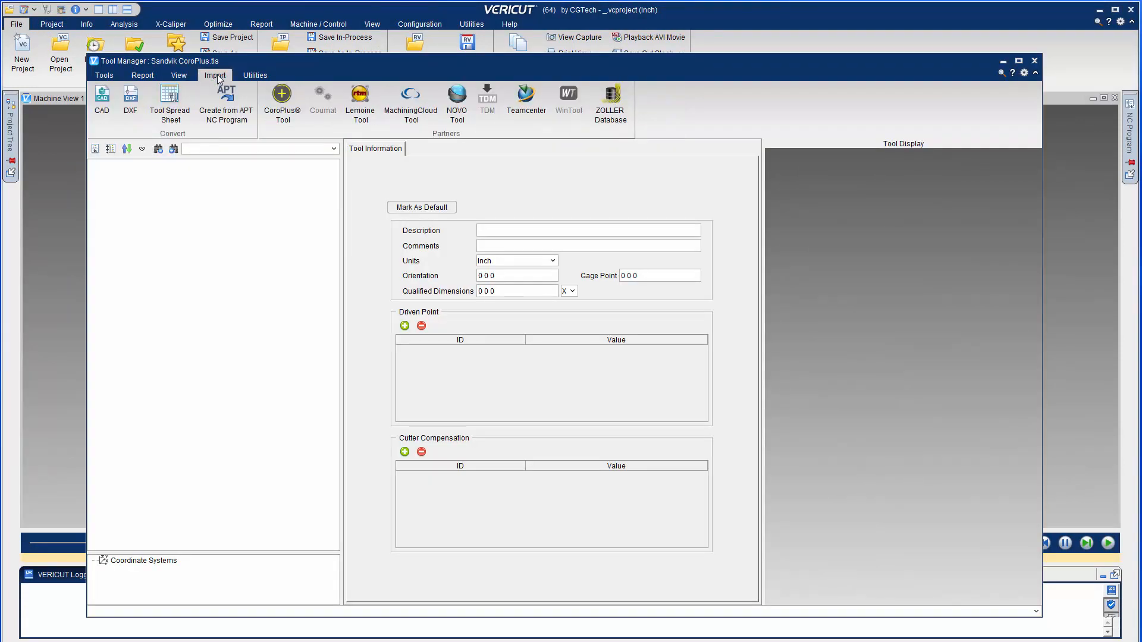
{"action": "left_click", "coordinate": [282, 98]}
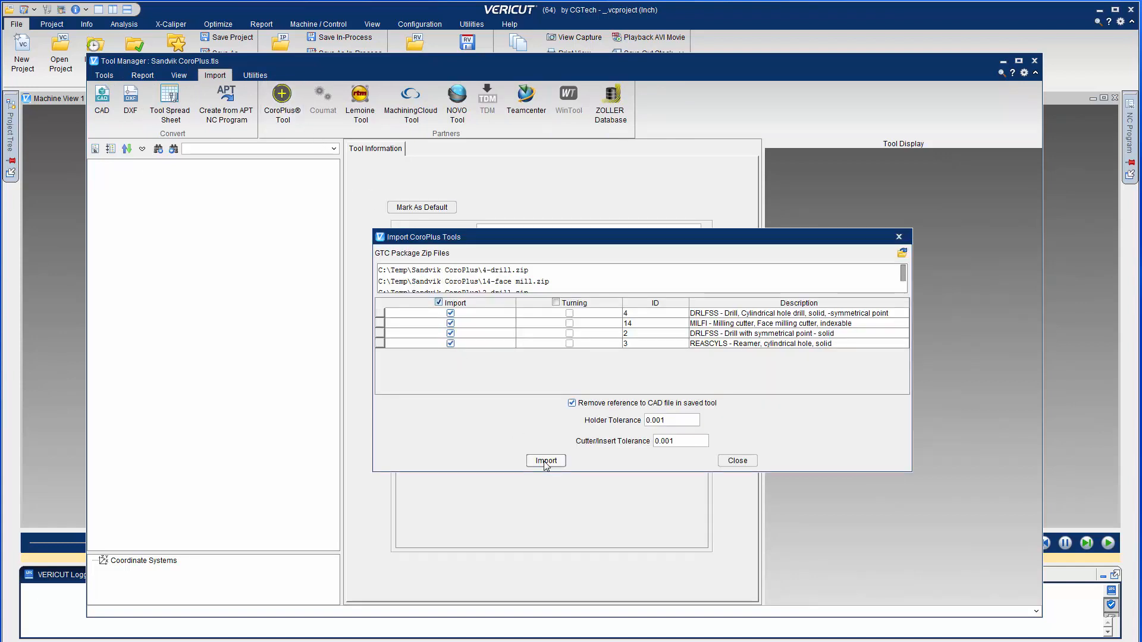
{"action": "left_click", "coordinate": [546, 461]}
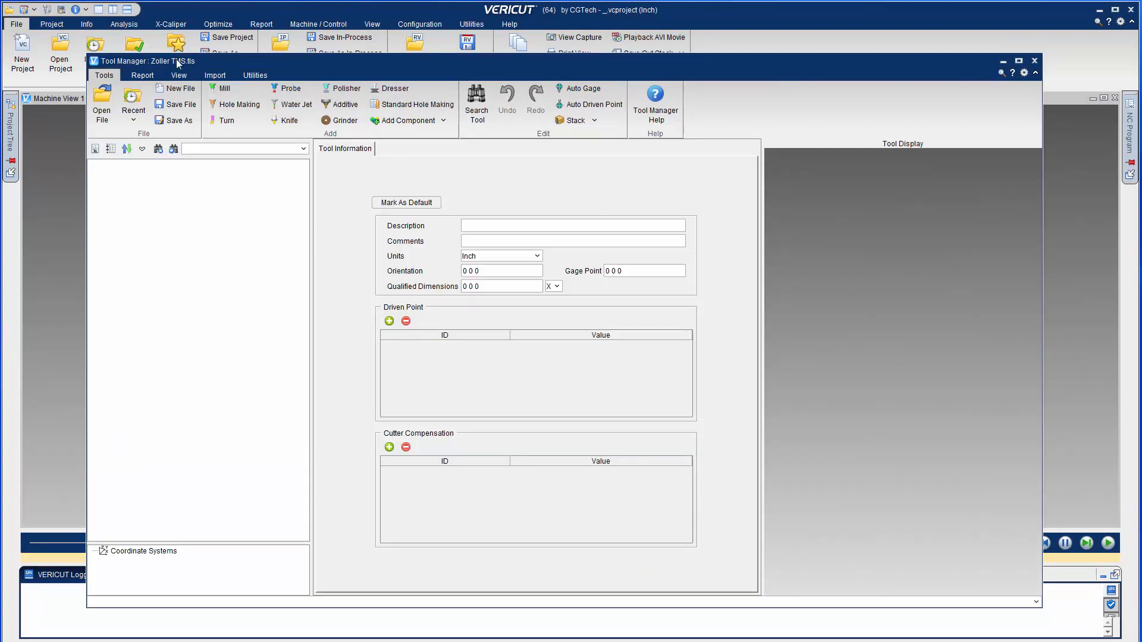
Step: Import the Zoller 3D face mill, then append the T_Tap1 tap to the tool library
{"action": "left_click", "coordinate": [214, 75]}
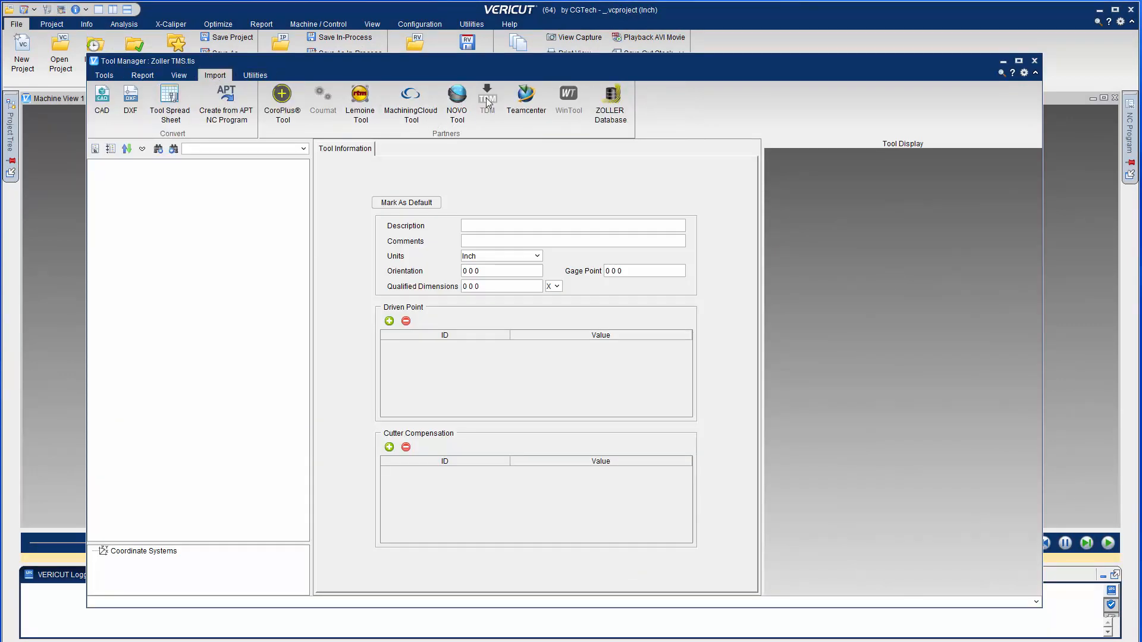
{"action": "left_click", "coordinate": [610, 98]}
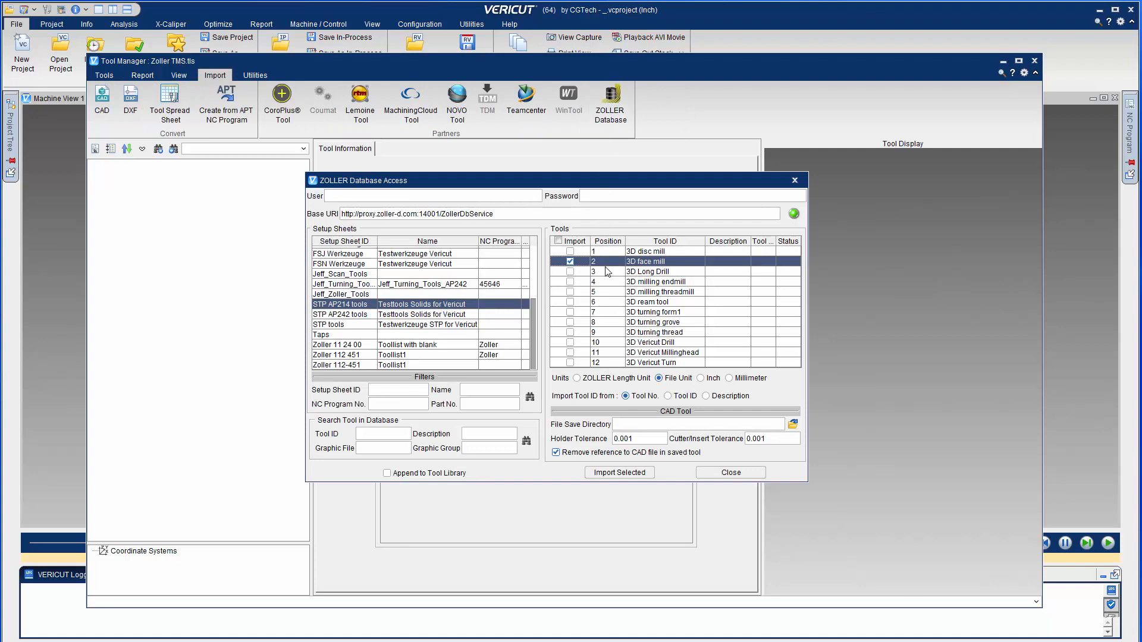
{"action": "left_click", "coordinate": [619, 471]}
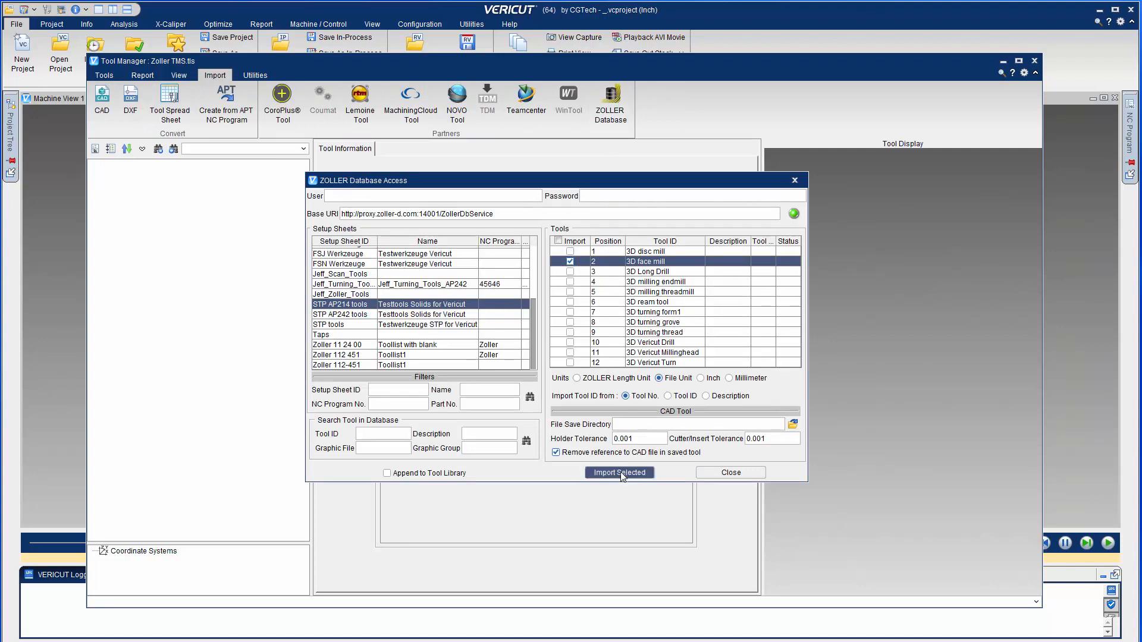
{"action": "left_click", "coordinate": [619, 472]}
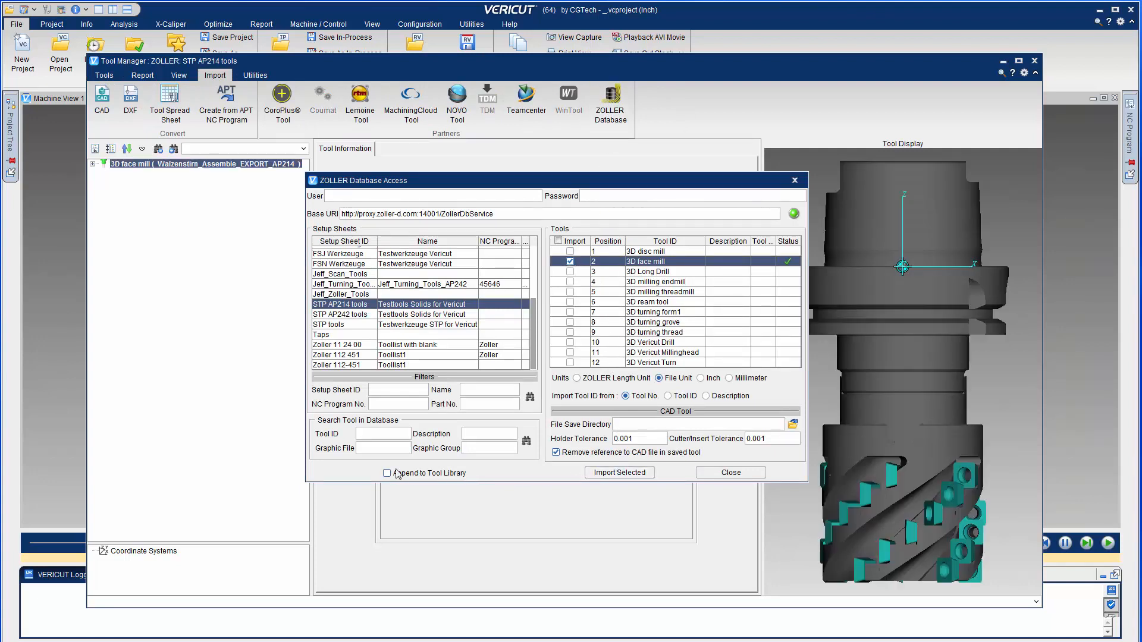
{"action": "left_click", "coordinate": [322, 335]}
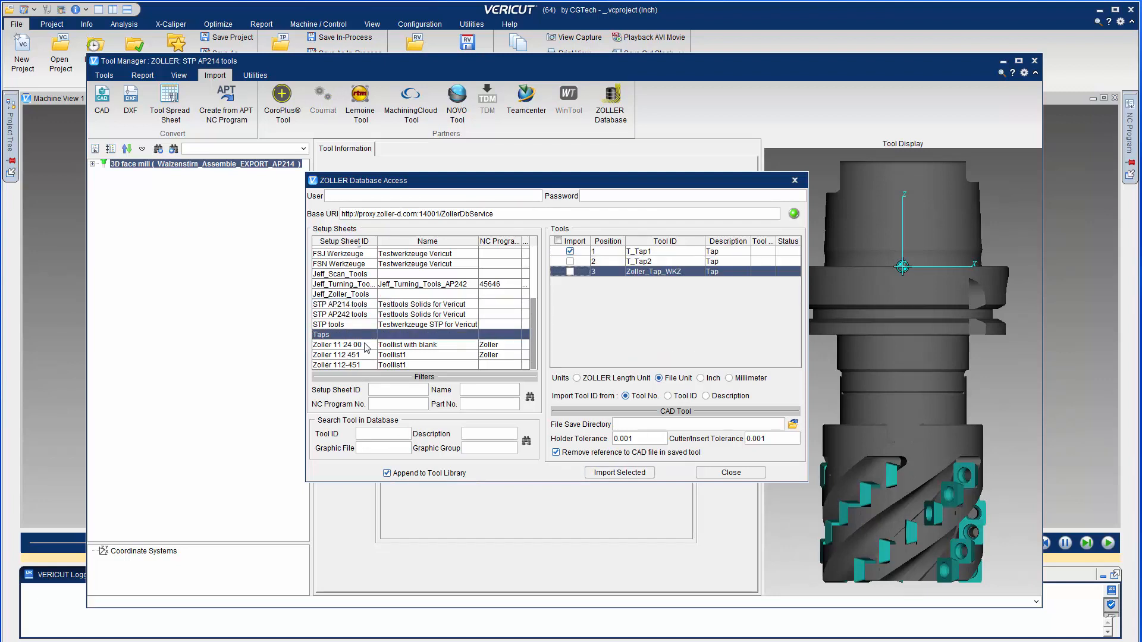
{"action": "left_click", "coordinate": [619, 472]}
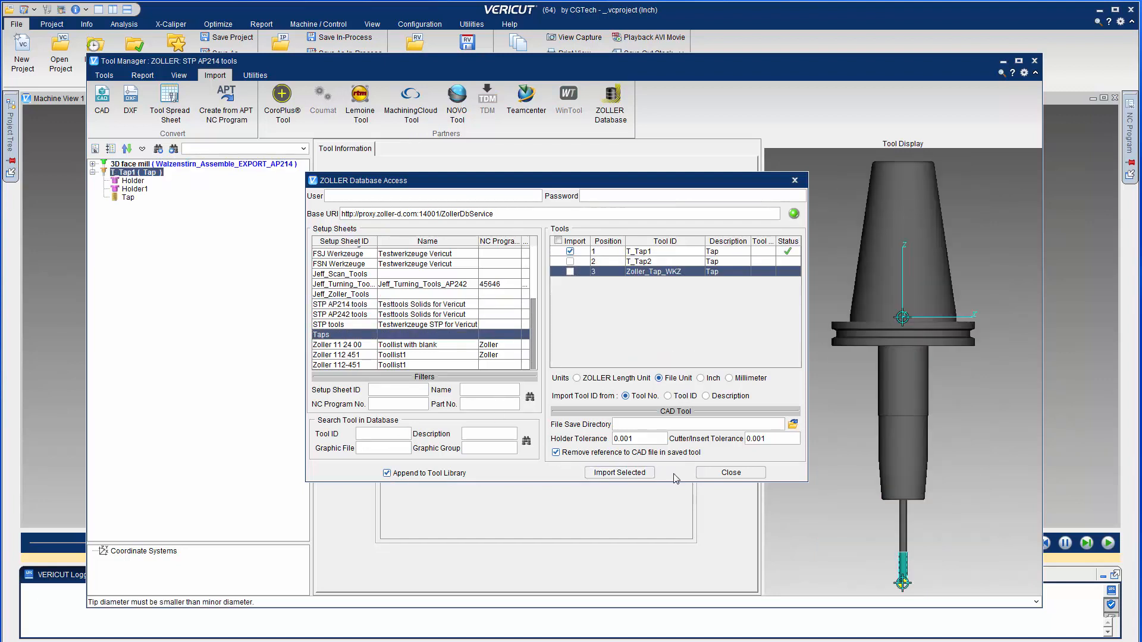
Step: Close the Zoller import and view T_Tap1's tap thread, style and teeth parameters
{"action": "left_click", "coordinate": [729, 472]}
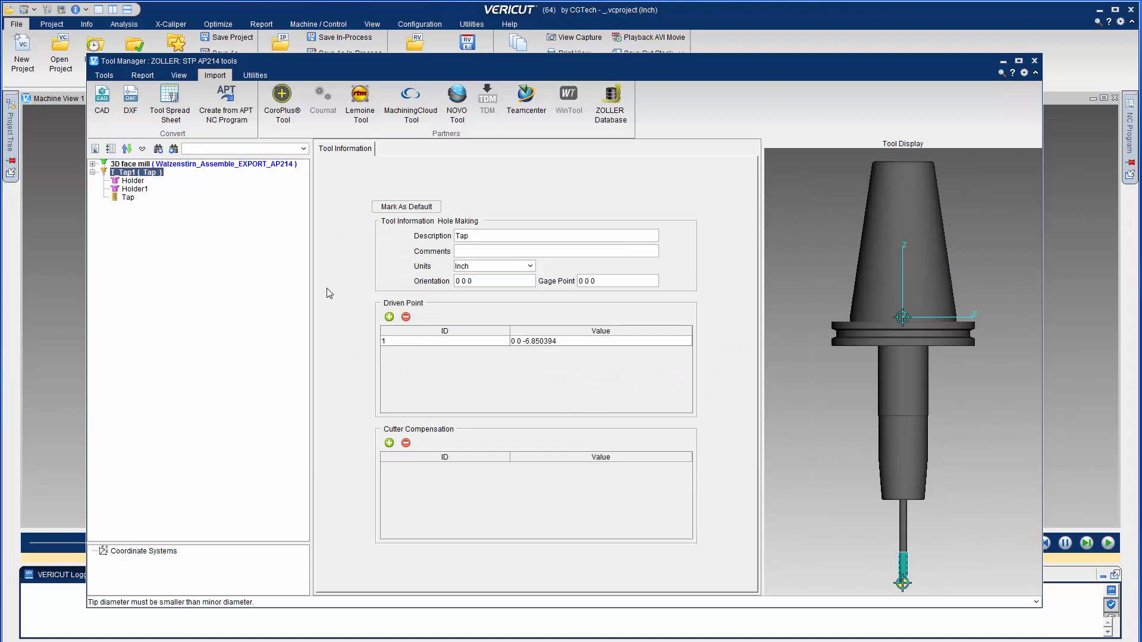
{"action": "mouse_move", "coordinate": [133, 203]}
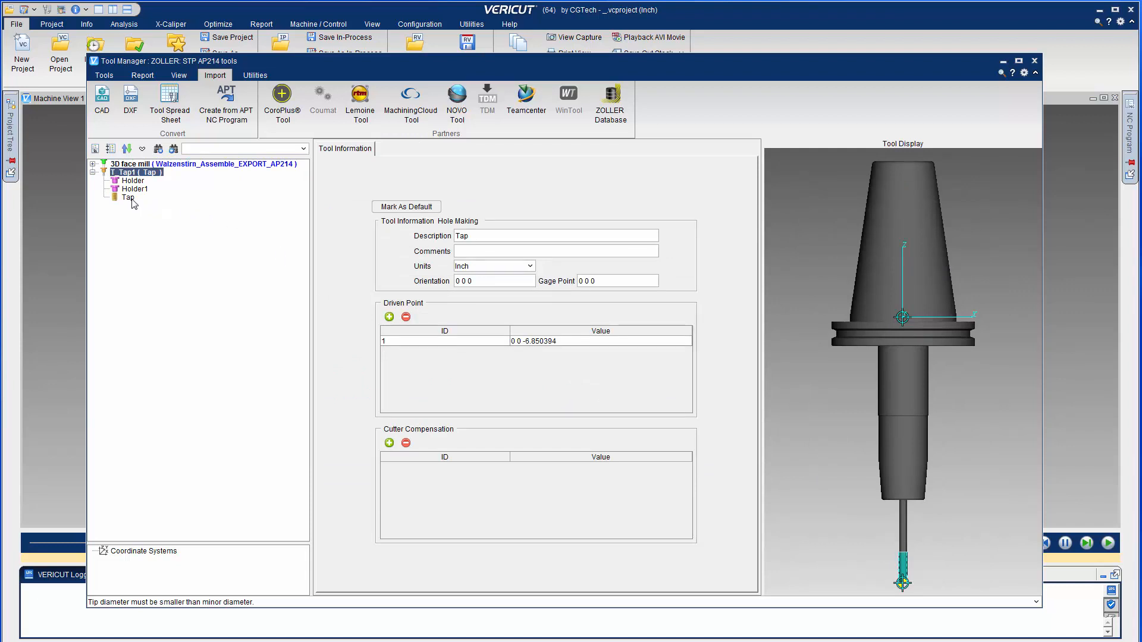
{"action": "left_click", "coordinate": [129, 197]}
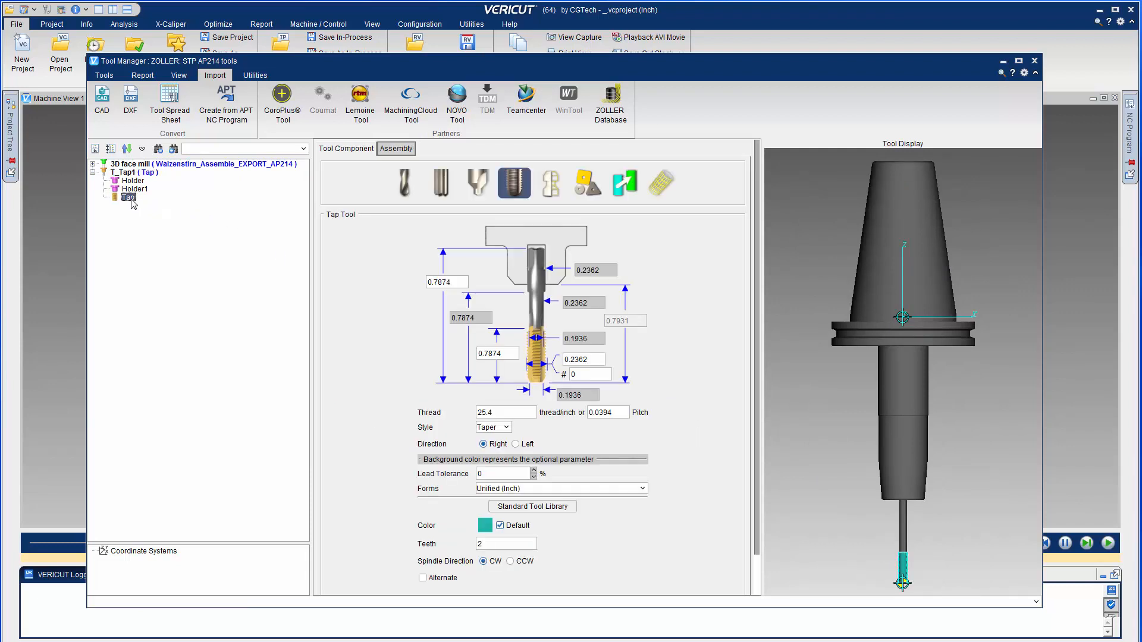